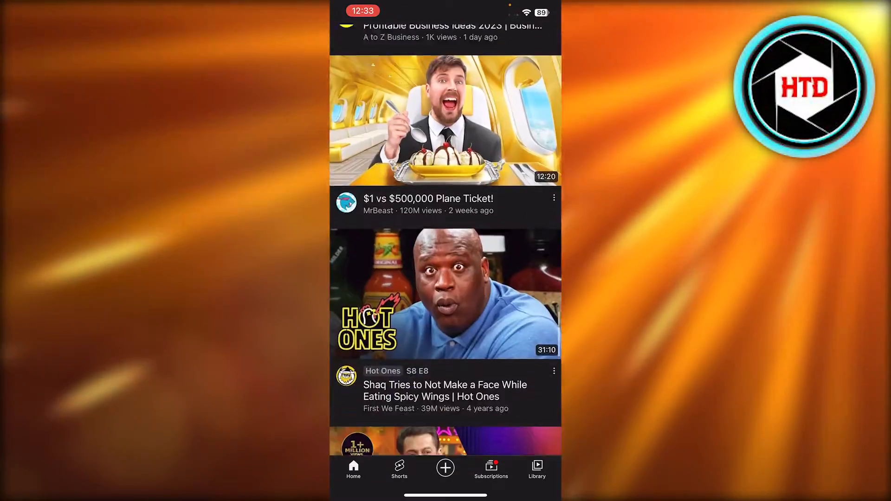
Step: From the account menu, reach Settings and choose Manage all history
scroll("down", 3)
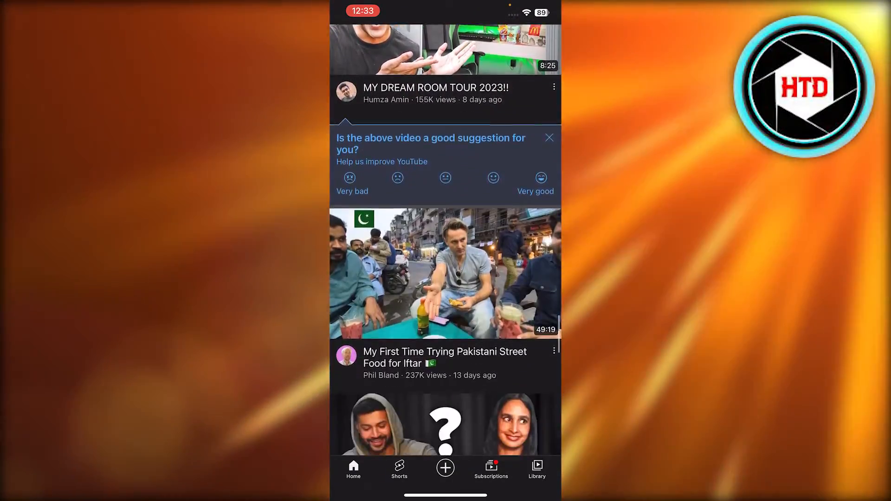
scroll("down", 3)
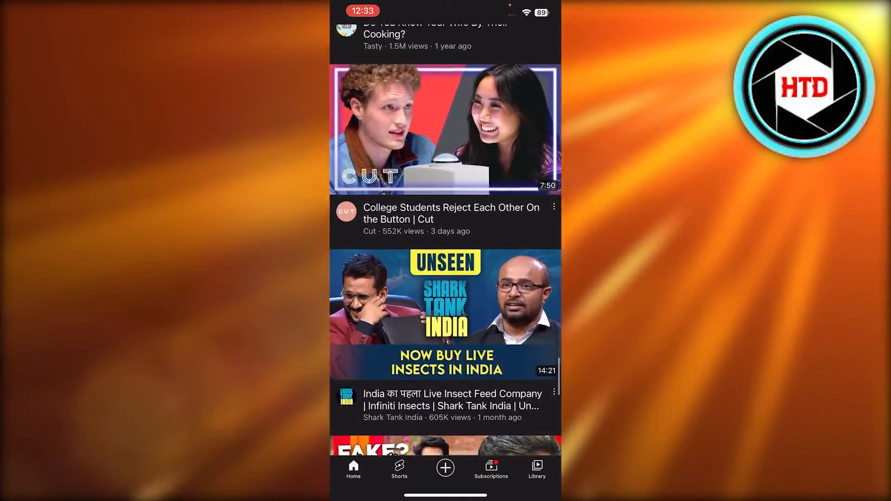
scroll("down", 3)
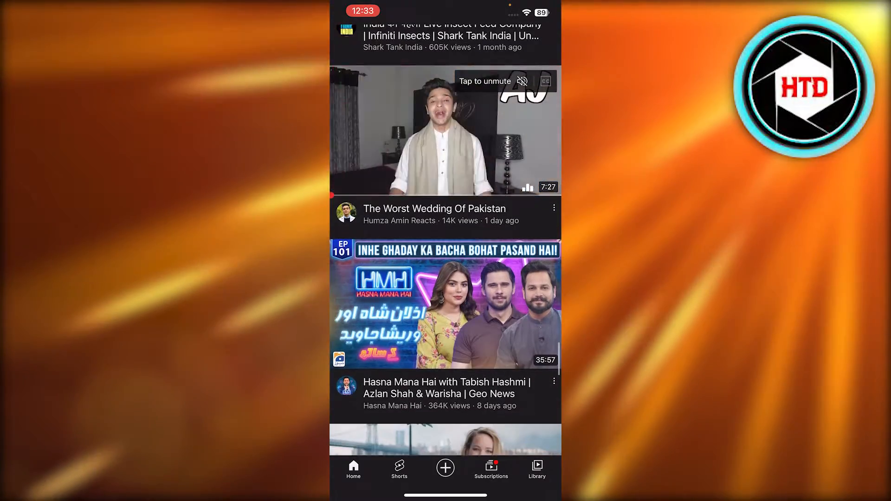
scroll("down", 3)
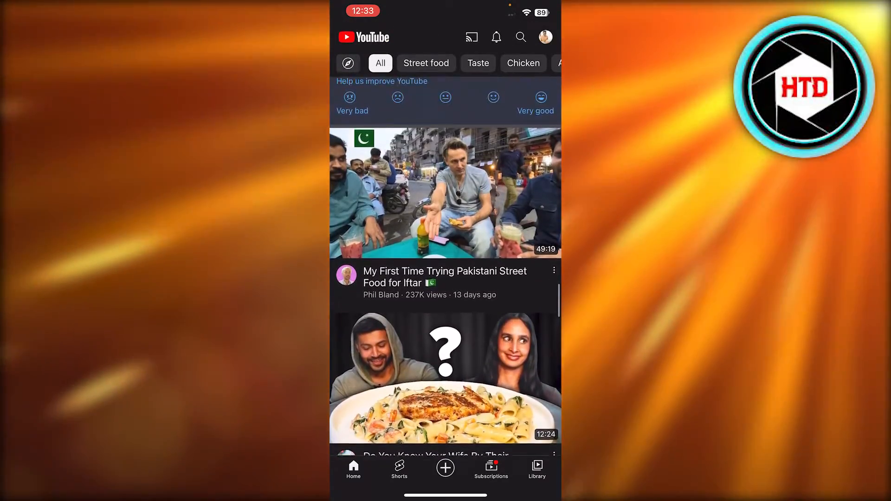
left_click(545, 37)
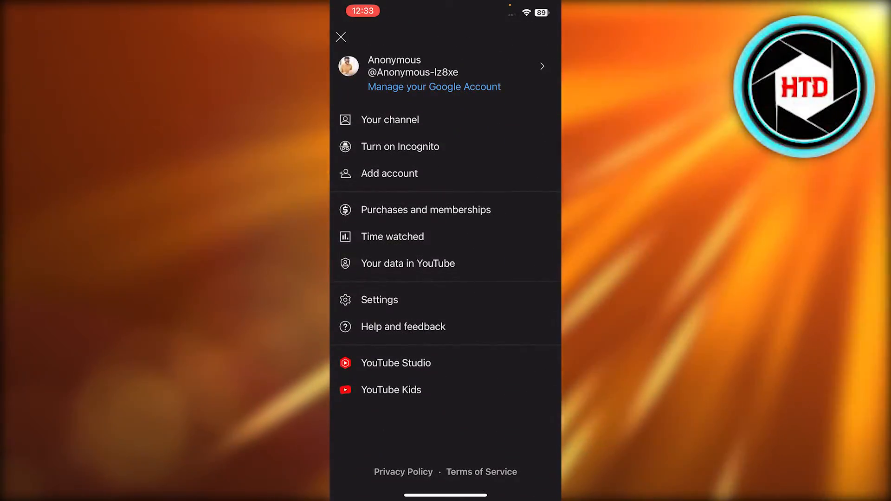
left_click(379, 300)
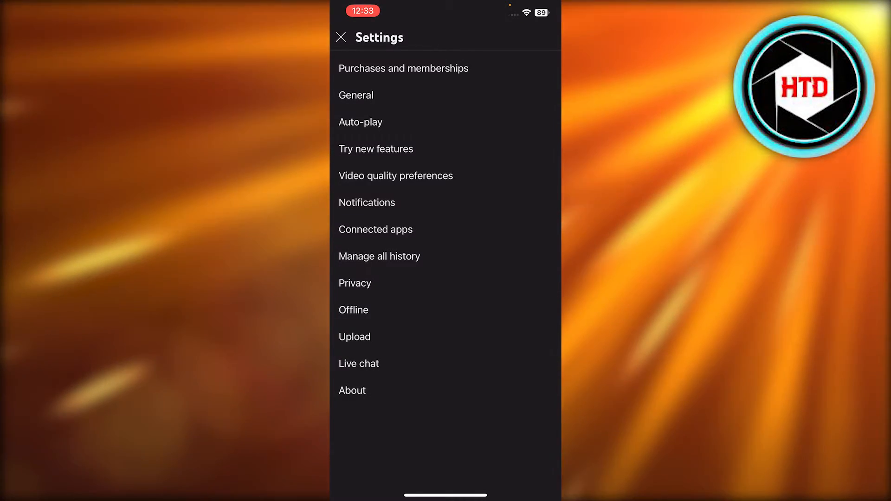
left_click(379, 256)
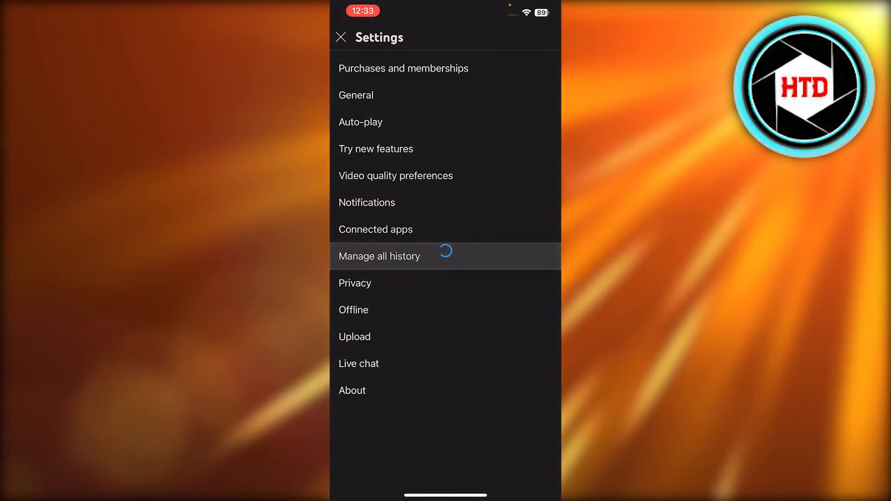
Step: View the watch History page and its DELETE dropdown options without deleting anything
left_click(379, 256)
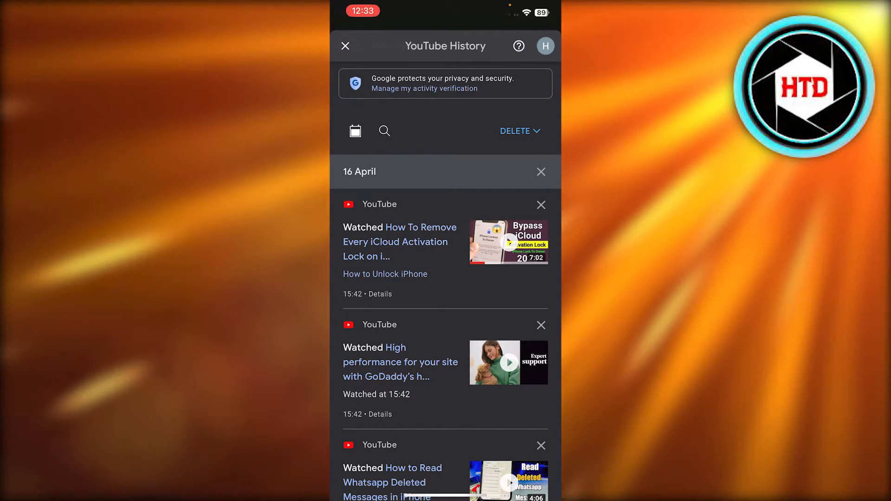
left_click(355, 131)
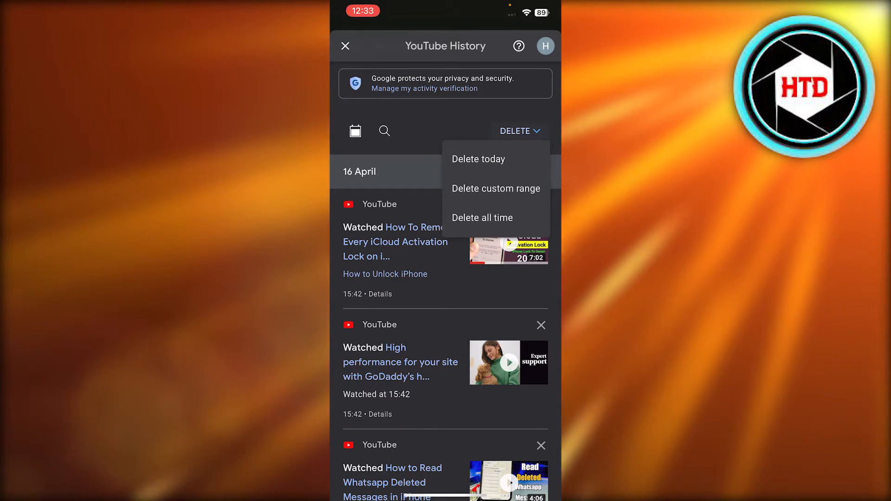
left_click(478, 159)
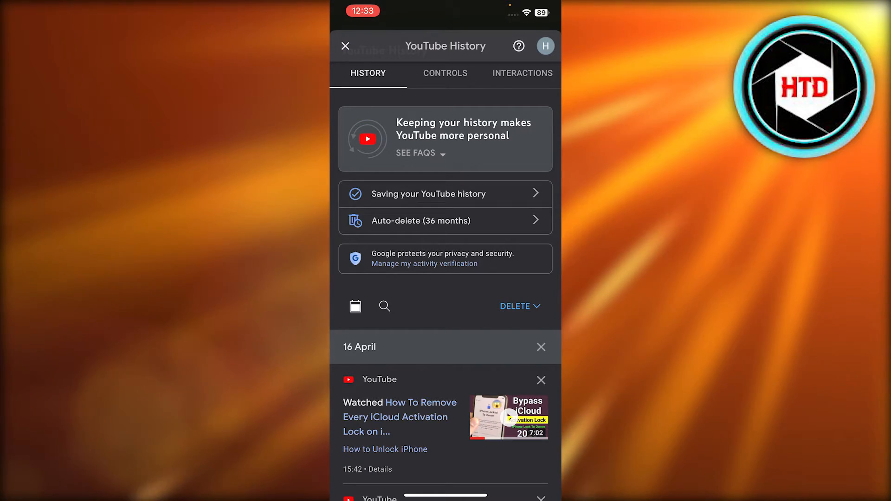
Step: Close the History page and Settings to return to the home feed
left_click(345, 46)
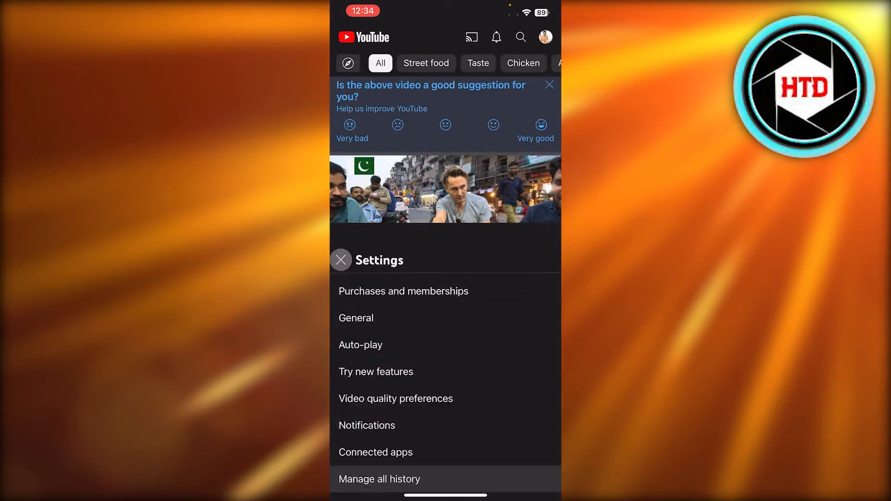
left_click(341, 260)
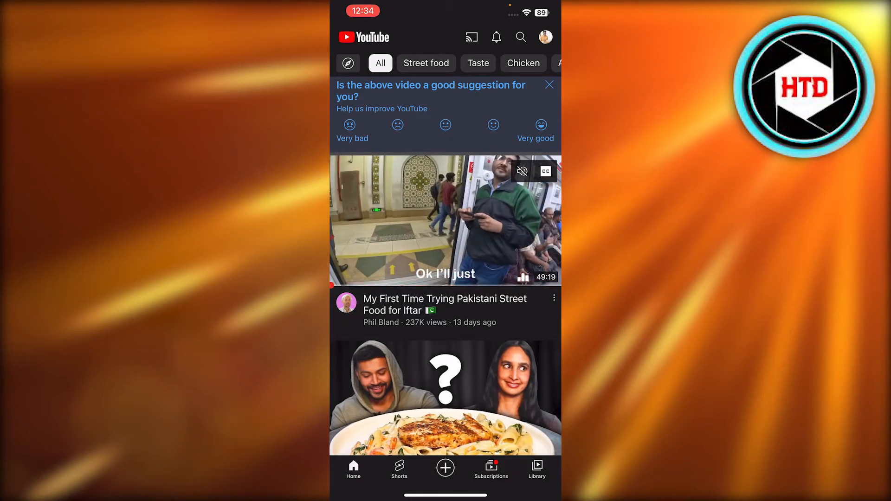
Step: Delete the top recent search and the '1minute' search from search history, then go back home
left_click(520, 37)
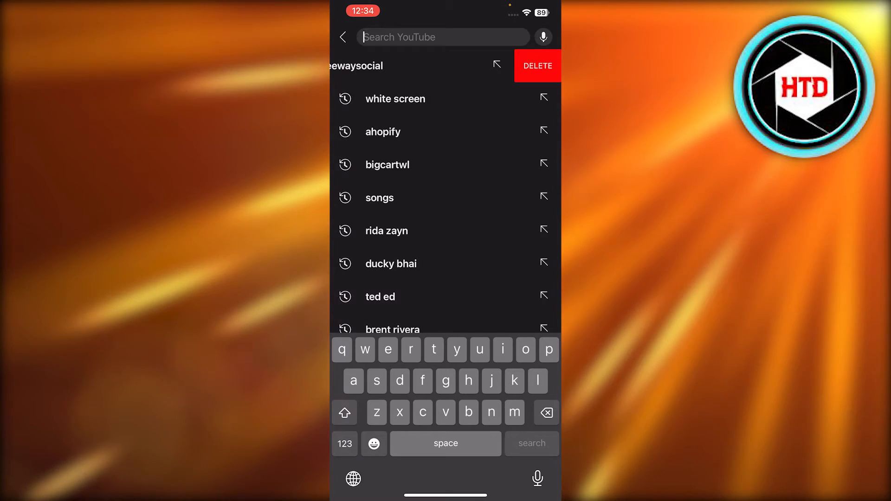
left_click(537, 65)
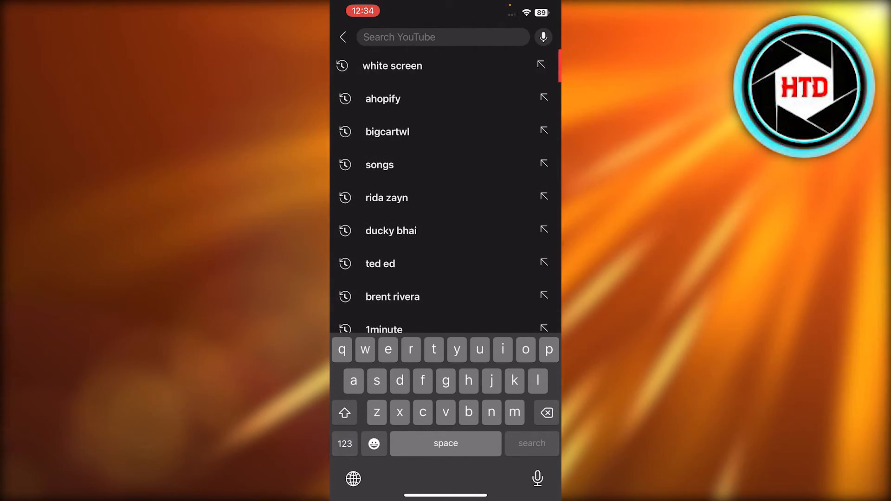
scroll("down", 3)
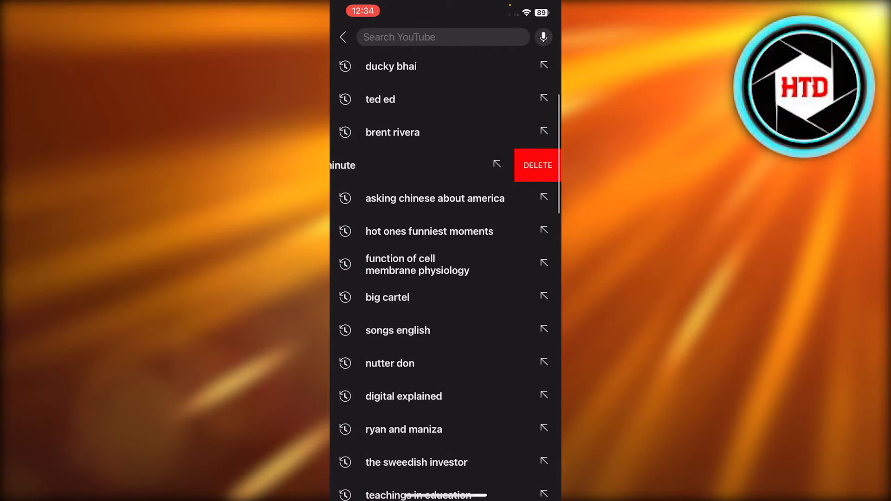
left_click(535, 165)
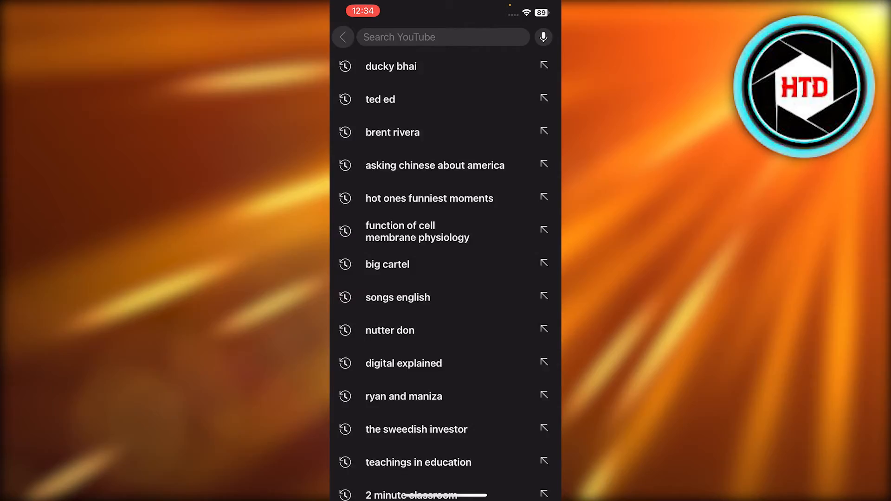
left_click(343, 37)
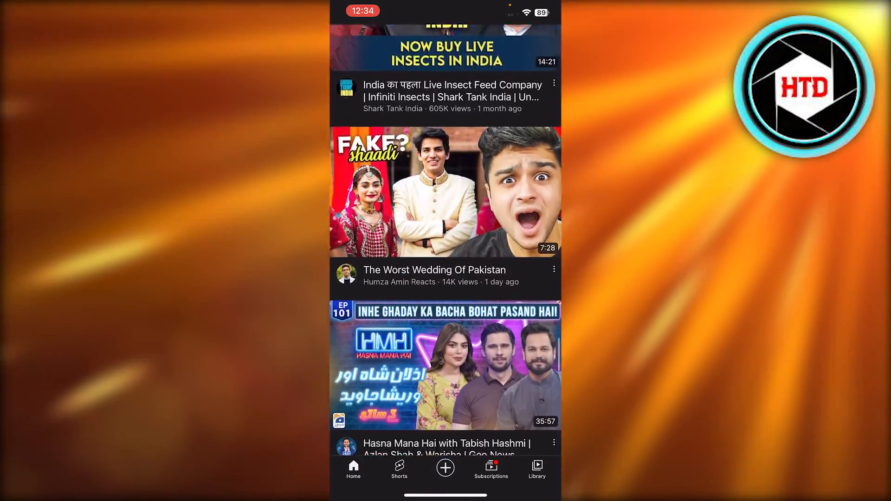
scroll("up", 3)
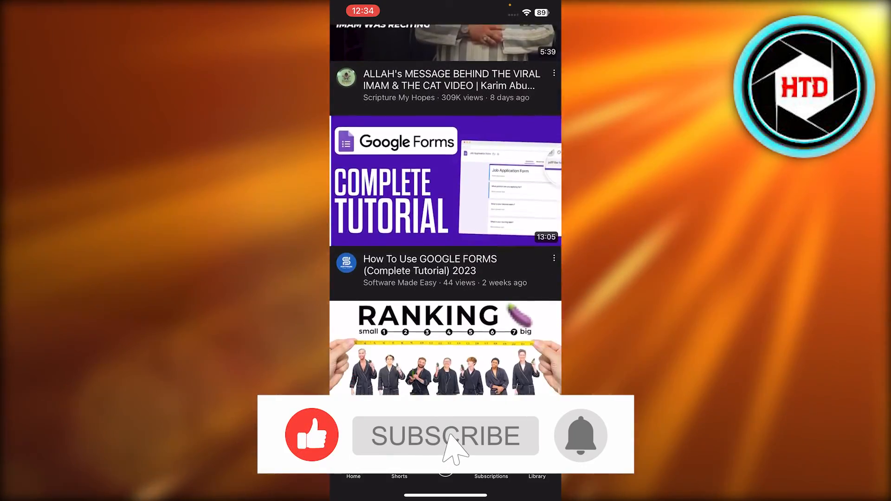
left_click(444, 436)
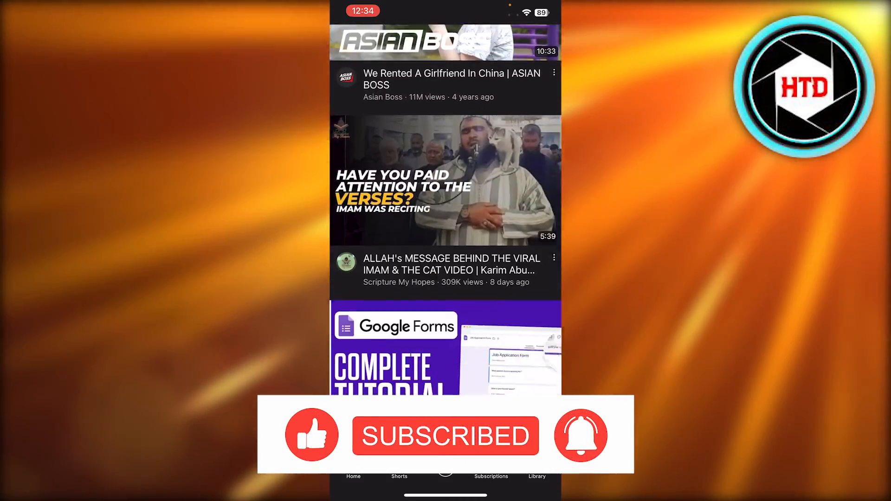